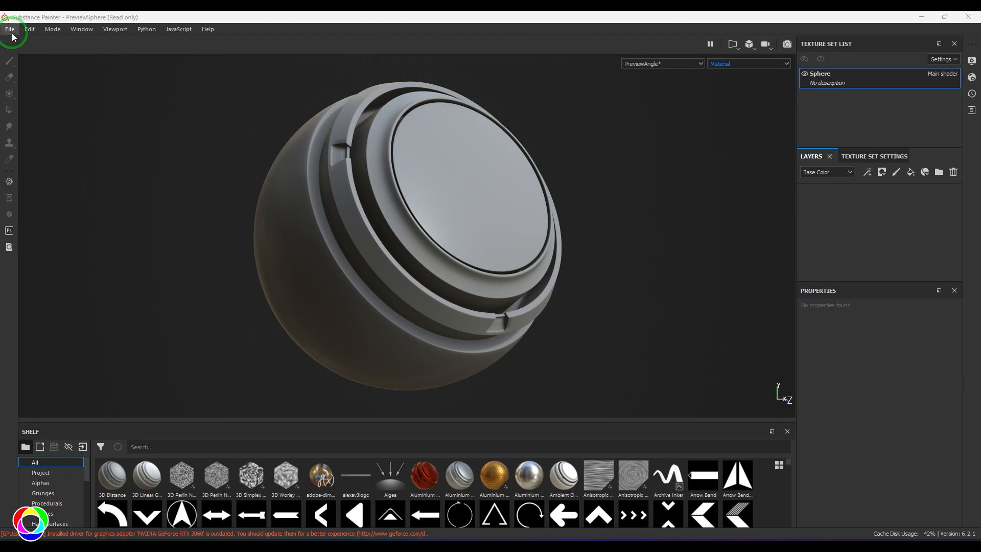
Peek at the project file commands and dismiss them without choosing anything
{"action": "left_click", "coordinate": [9, 28]}
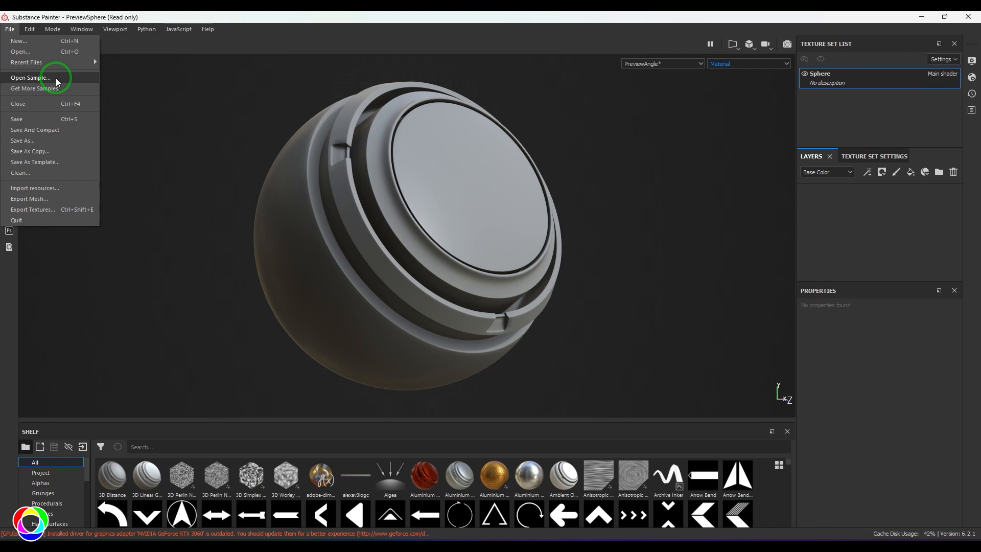
{"action": "left_click", "coordinate": [30, 78]}
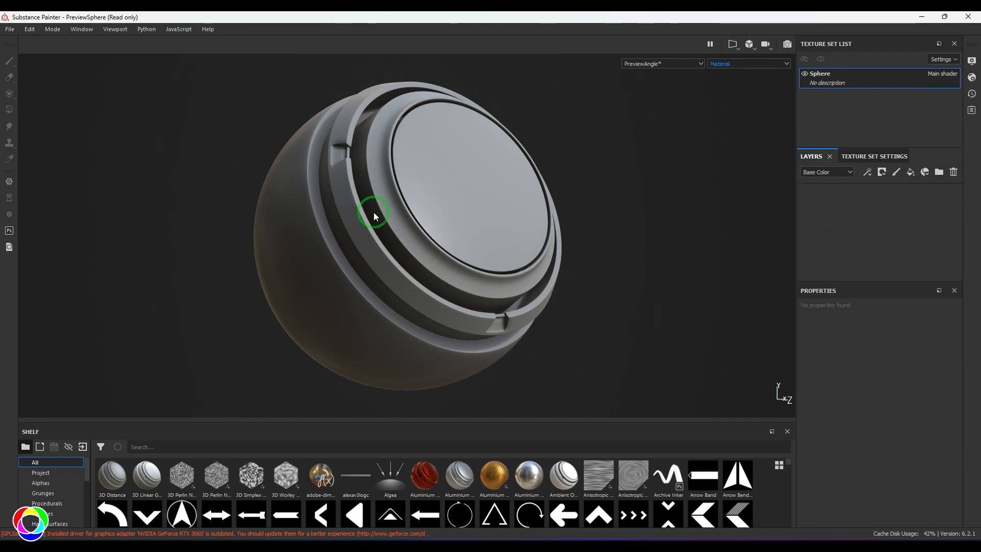
{"action": "mouse_move", "coordinate": [907, 207]}
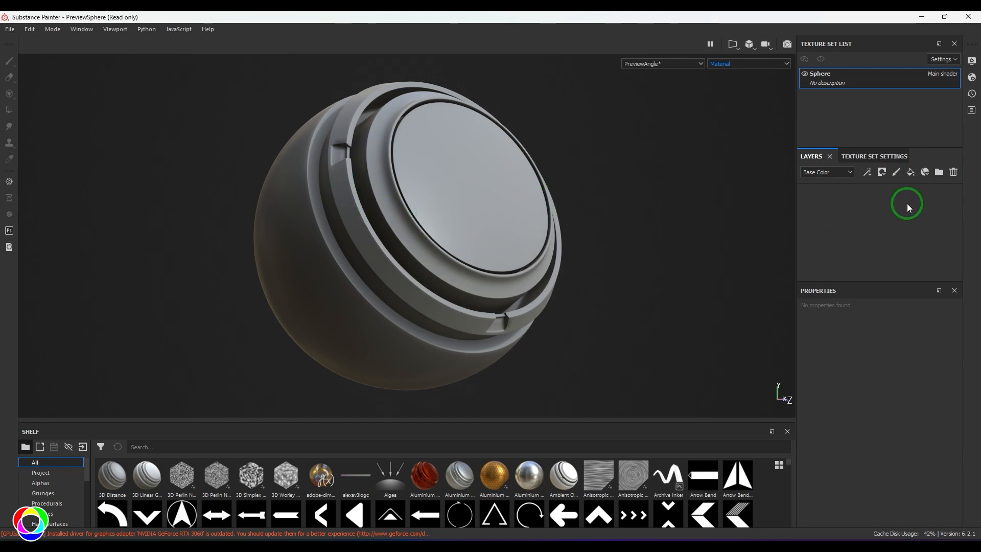
Add a fill layer with a fill effect and stop it from affecting roughness
{"action": "left_click", "coordinate": [881, 172]}
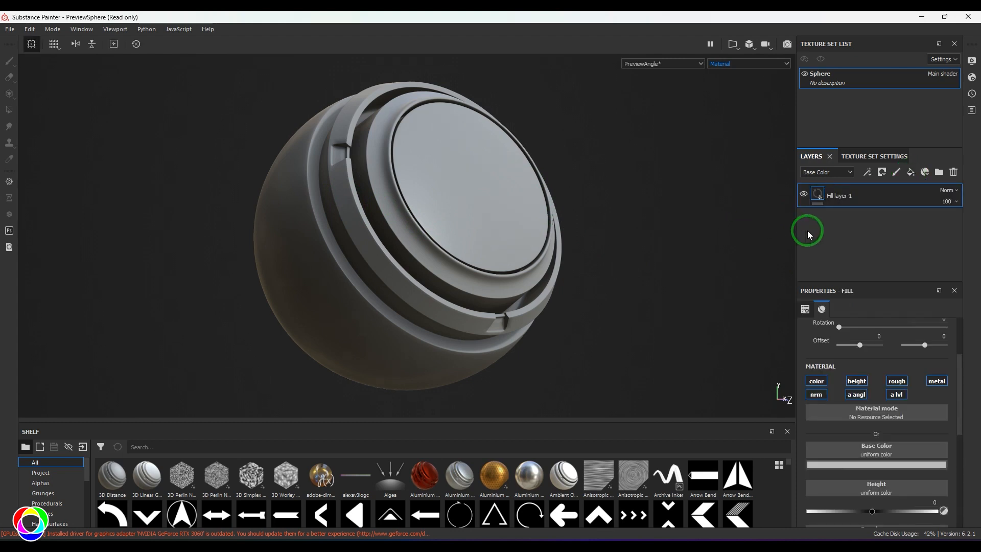
{"action": "left_click", "coordinate": [867, 171]}
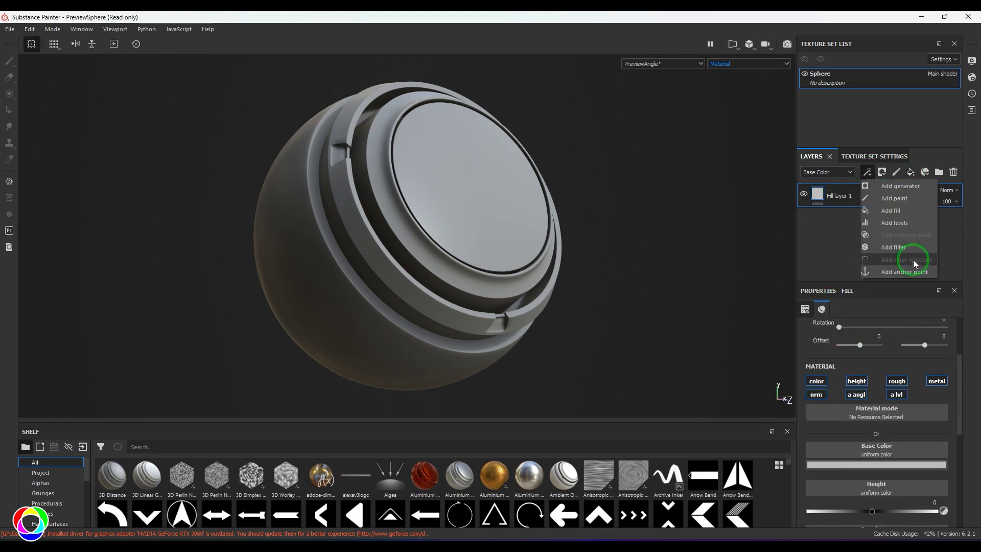
{"action": "left_click", "coordinate": [889, 211]}
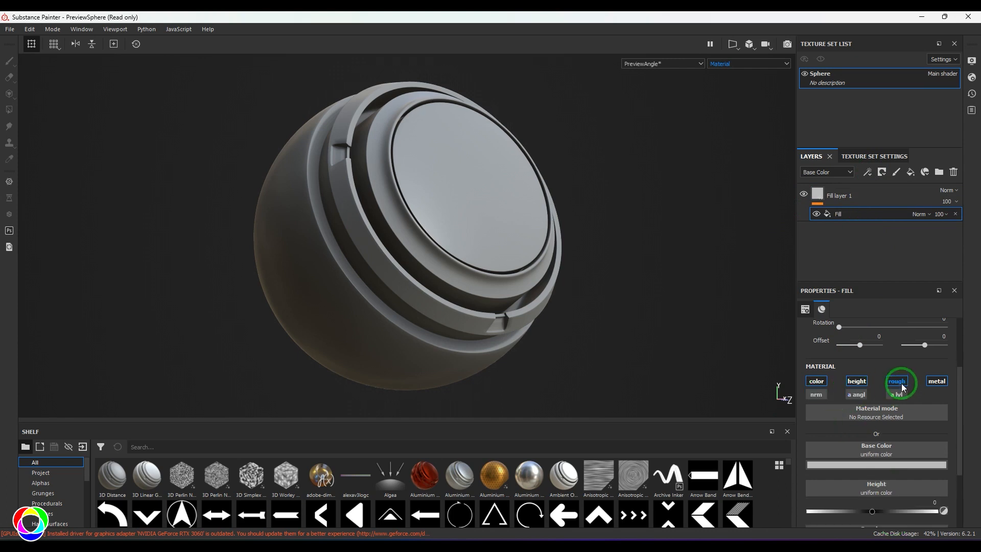
{"action": "left_click", "coordinate": [47, 502]}
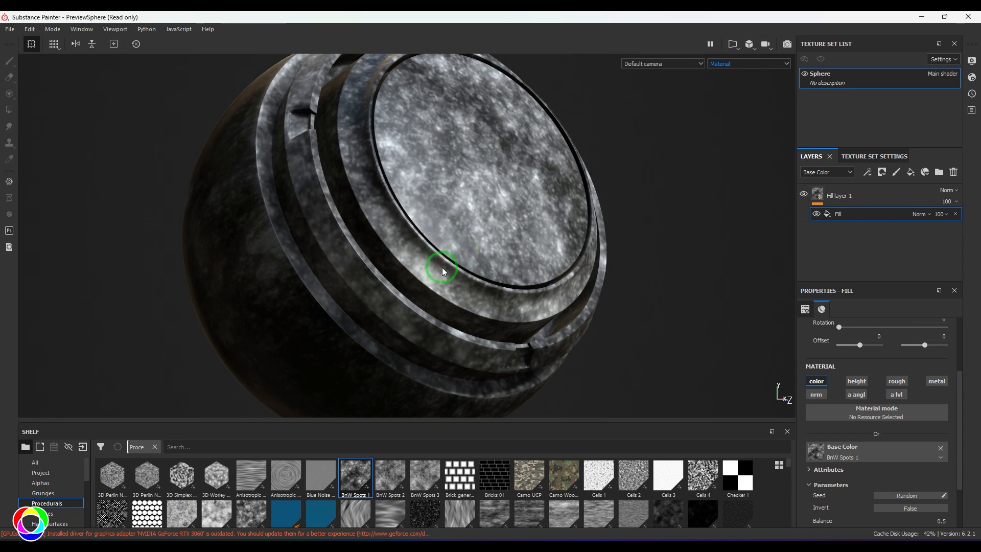
{"action": "left_click", "coordinate": [865, 172]}
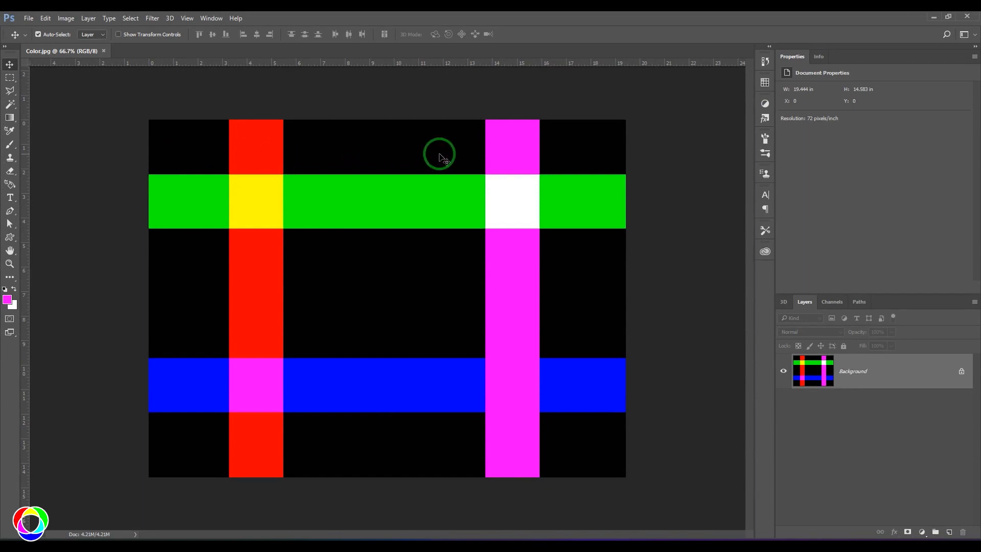
{"action": "mouse_move", "coordinate": [166, 148]}
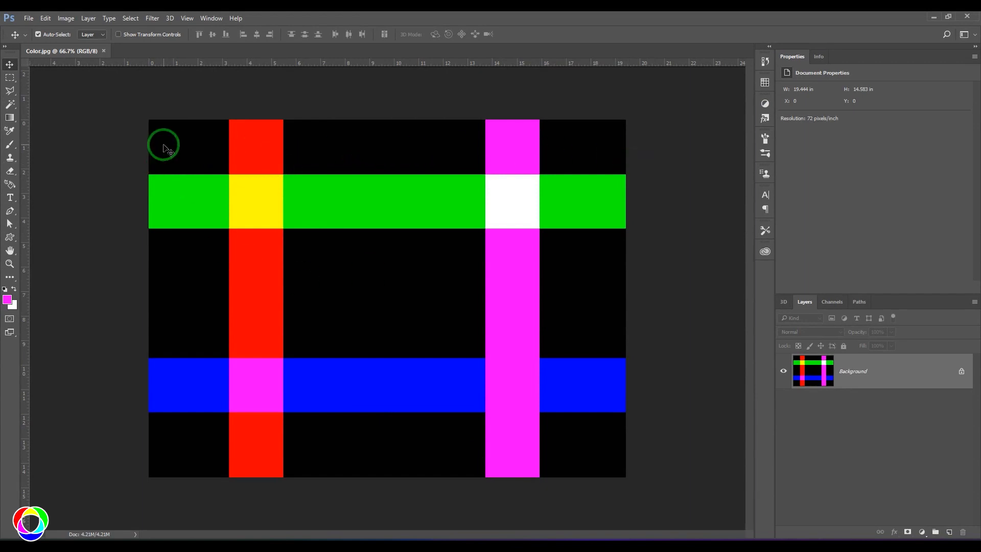
{"action": "mouse_move", "coordinate": [164, 380]}
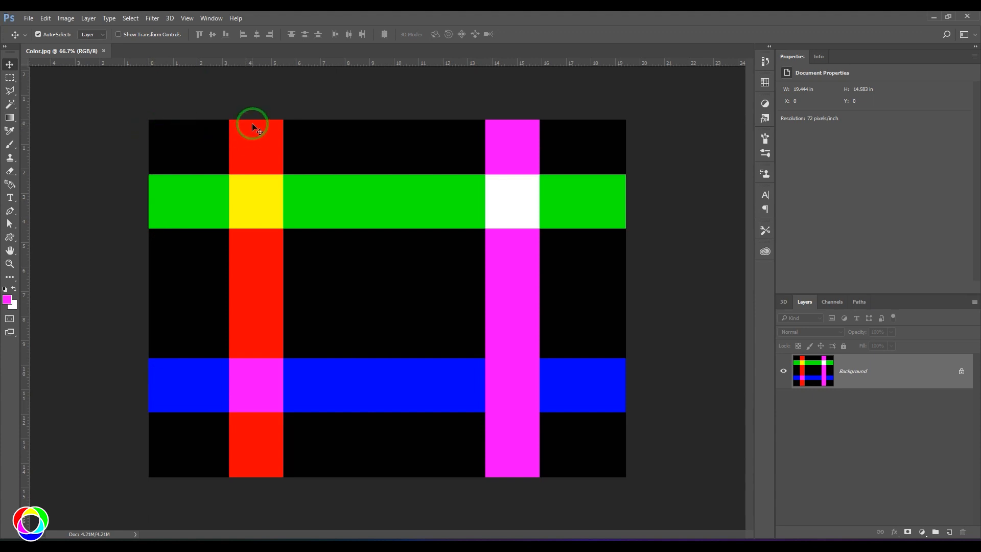
{"action": "mouse_move", "coordinate": [344, 390]}
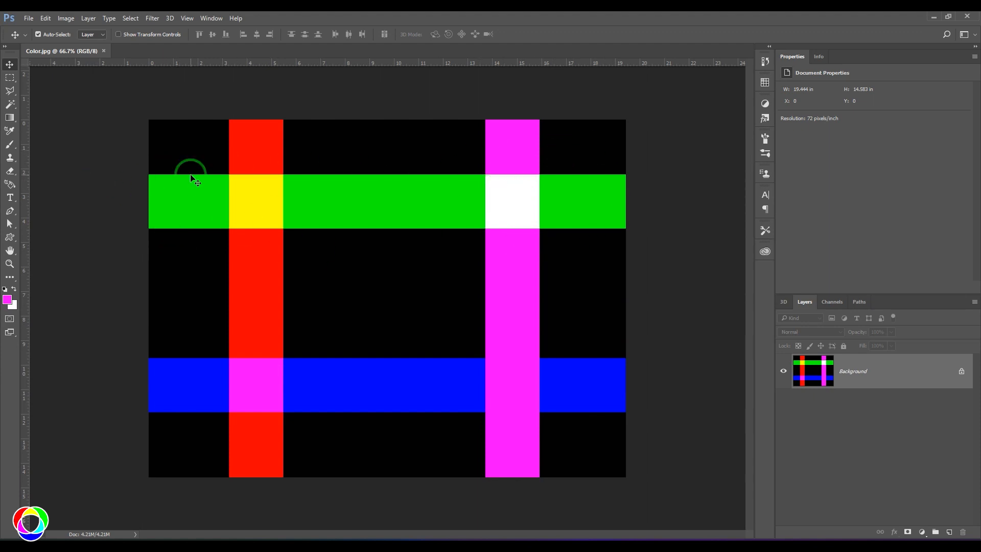
{"action": "mouse_move", "coordinate": [158, 409]}
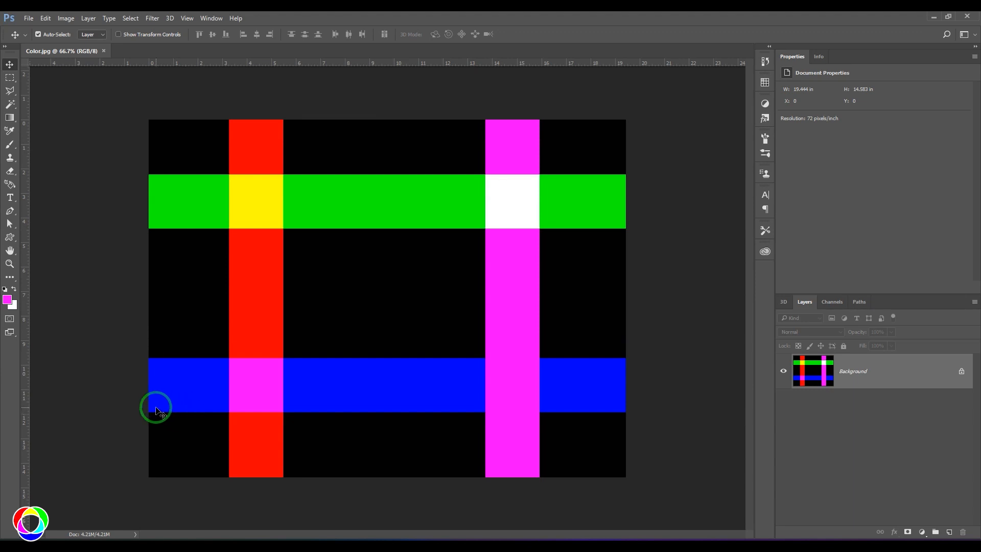
{"action": "mouse_move", "coordinate": [542, 351]}
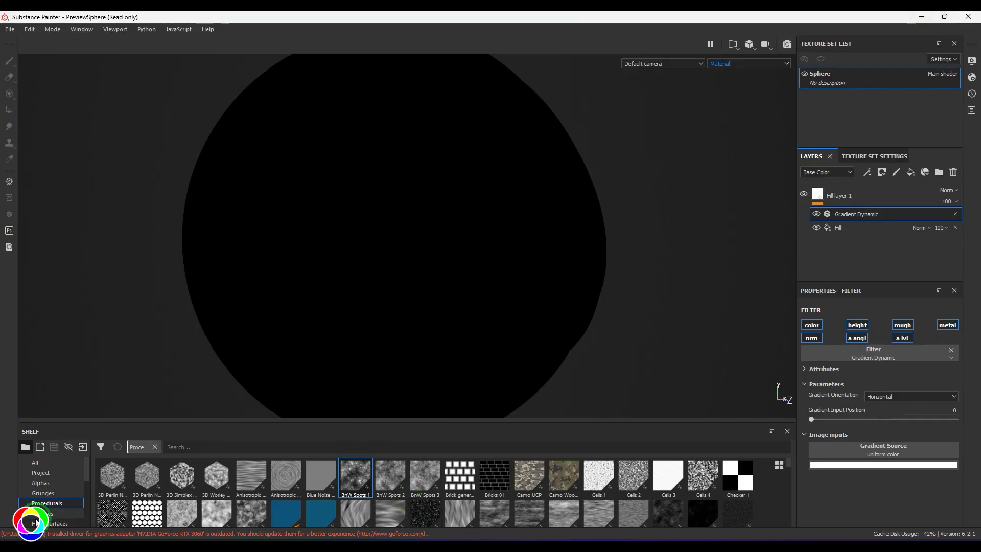
Show the shelf textures and pick the Color stripe texture as the gradient source
{"action": "left_click", "coordinate": [47, 514]}
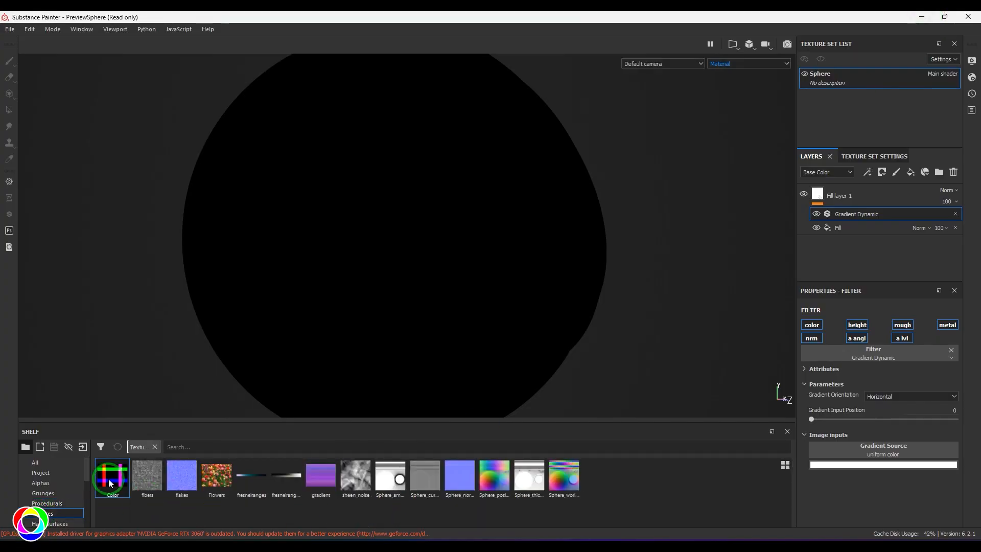
{"action": "left_click", "coordinate": [111, 477]}
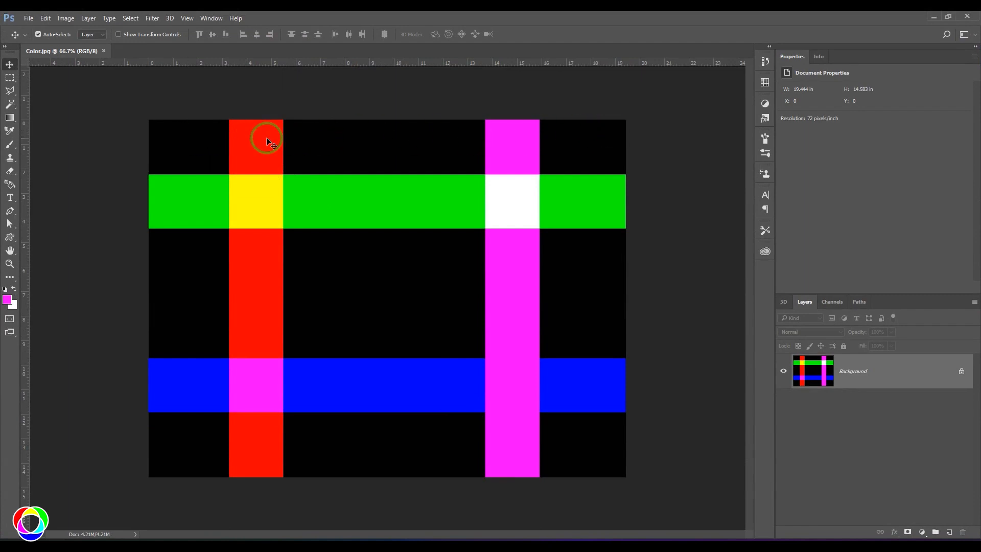
{"action": "mouse_move", "coordinate": [929, 17]}
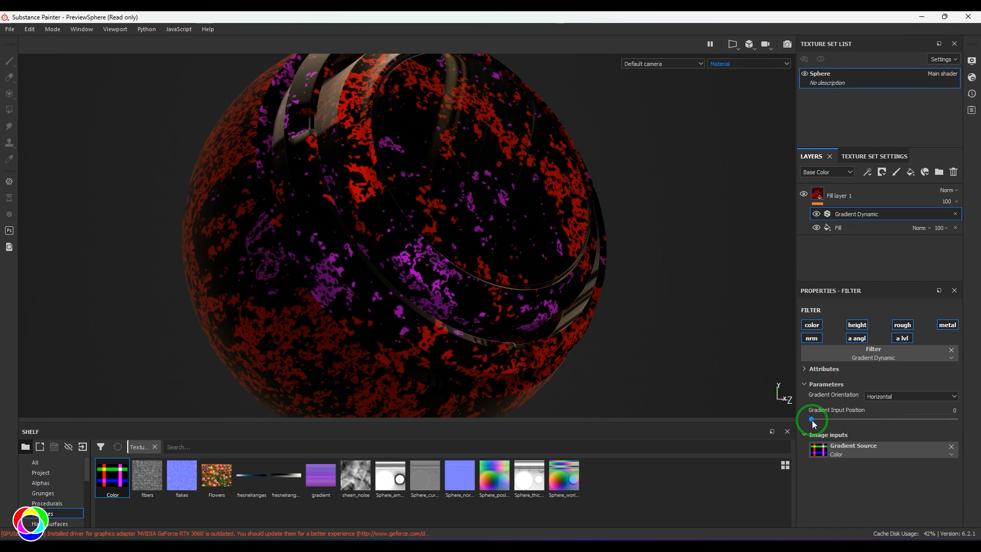
Raise the Gradient Input Position from 0 to 0.16, turning the sphere green with orange spots
{"action": "left_click_drag", "start_coordinate": [811, 419], "coordinate": [819, 419]}
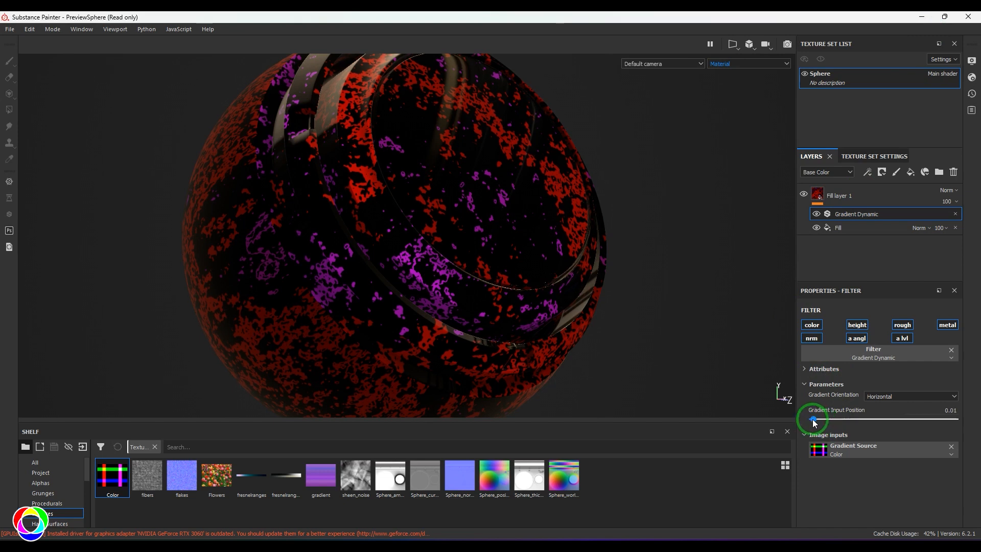
{"action": "left_click_drag", "start_coordinate": [812, 418], "coordinate": [828, 418]}
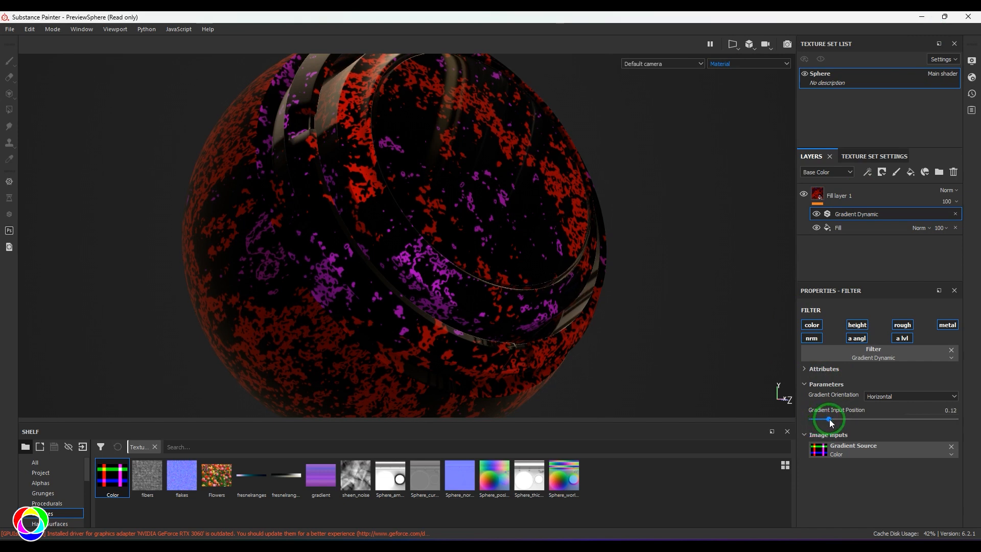
{"action": "left_click_drag", "start_coordinate": [827, 419], "coordinate": [834, 419]}
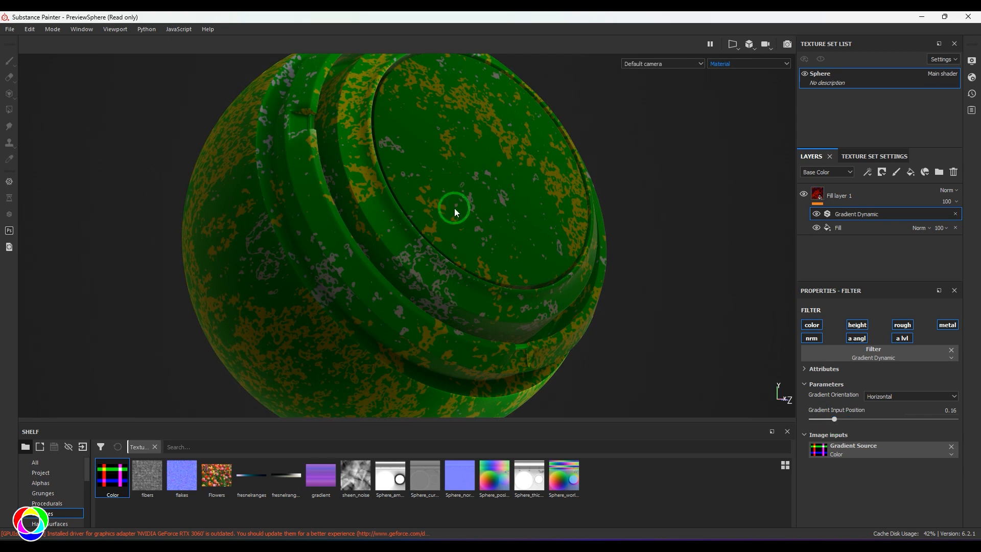
{"action": "mouse_move", "coordinate": [467, 158]}
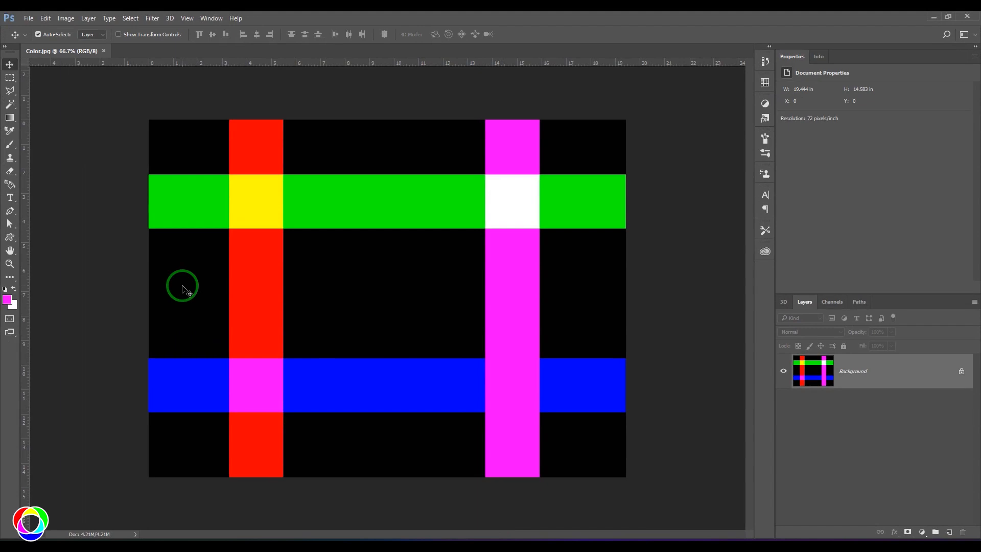
{"action": "mouse_move", "coordinate": [536, 294]}
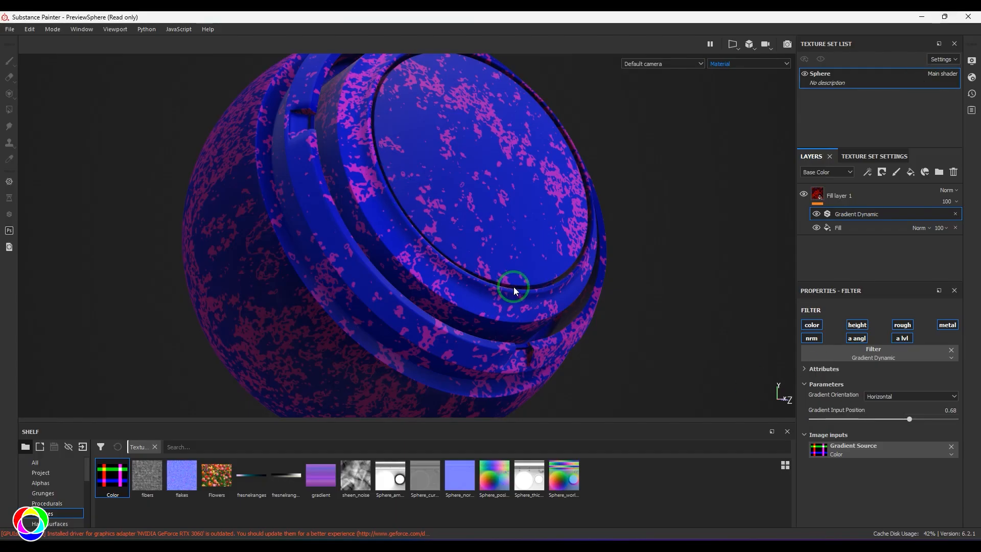
{"action": "left_click_drag", "start_coordinate": [910, 419], "coordinate": [811, 419]}
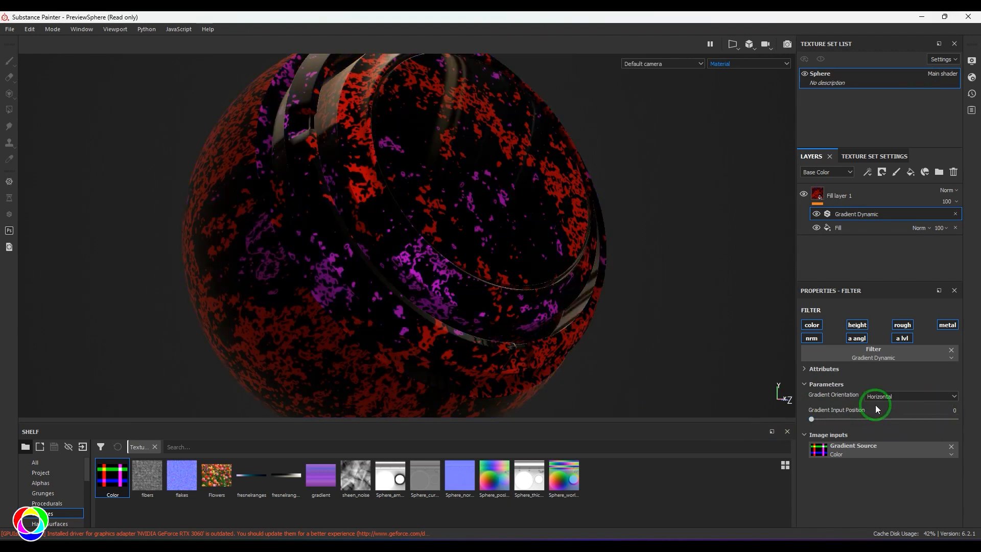
{"action": "left_click", "coordinate": [910, 397]}
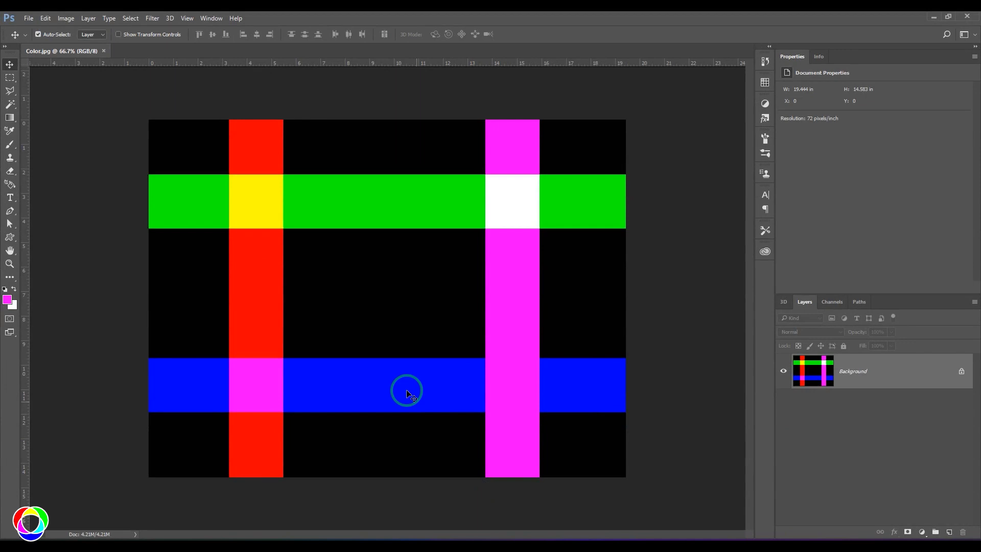
{"action": "mouse_move", "coordinate": [188, 274]}
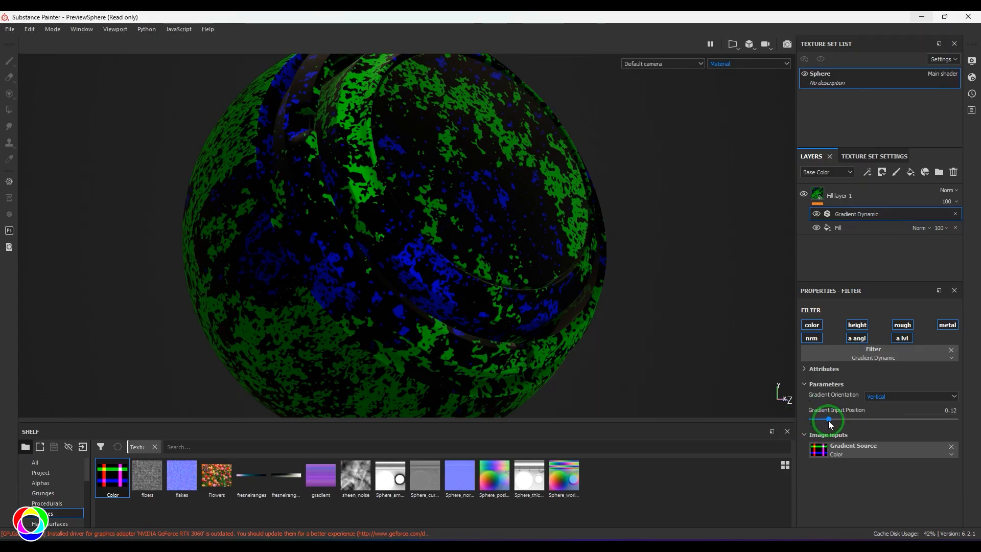
Sweep the Gradient Input Position up to 0.8, turning the sphere purple with grey spots
{"action": "left_click_drag", "start_coordinate": [826, 419], "coordinate": [838, 420]}
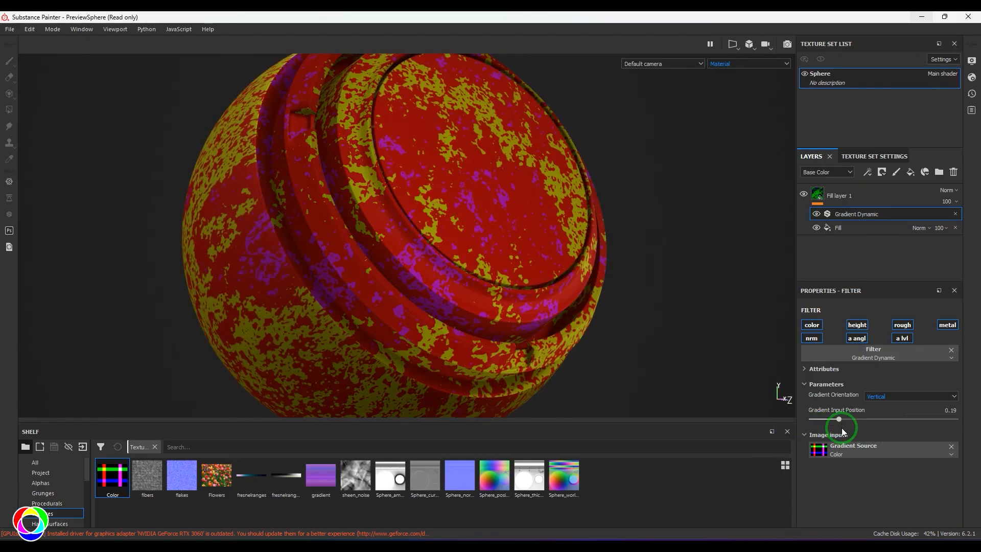
{"action": "left_click_drag", "start_coordinate": [838, 419], "coordinate": [926, 419]}
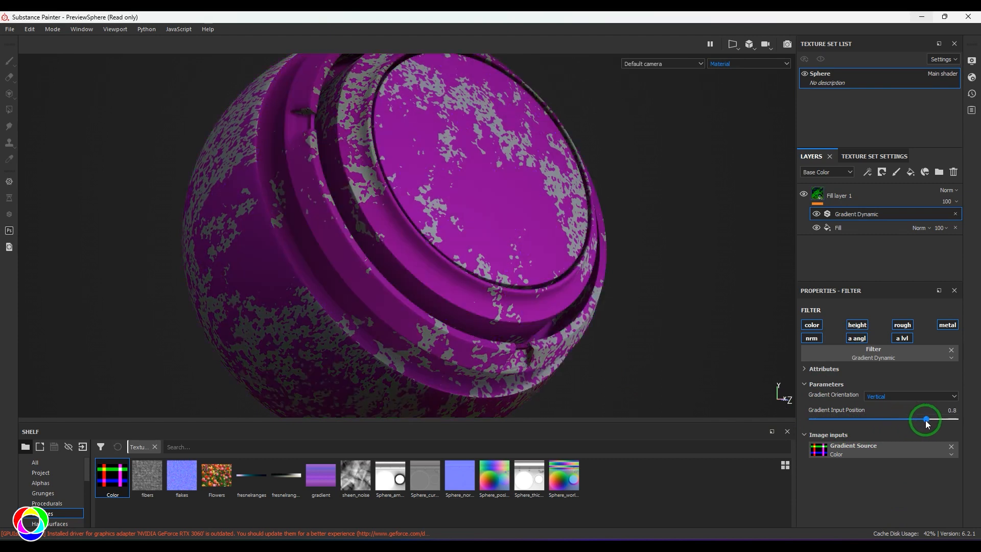
{"action": "left_click_drag", "start_coordinate": [925, 420], "coordinate": [824, 420]}
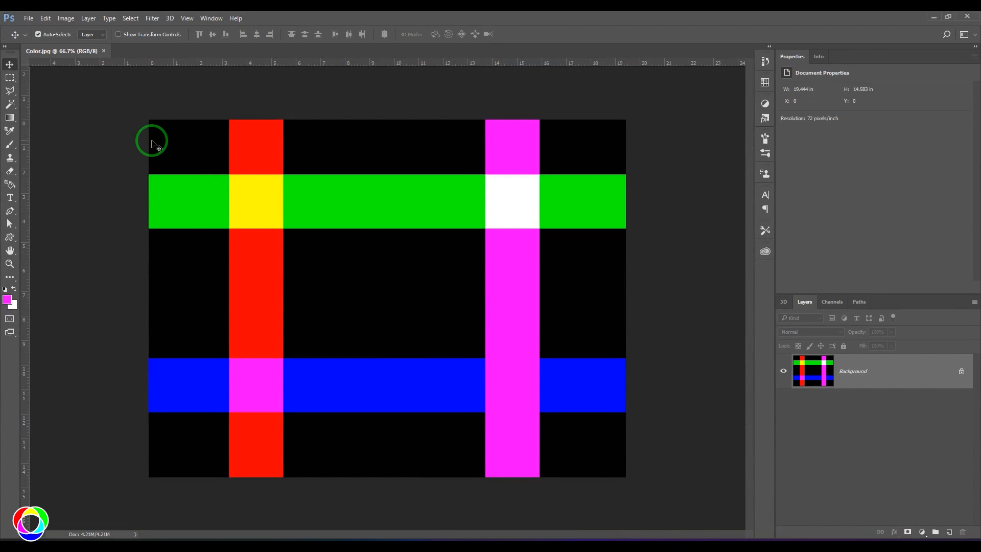
Marquee the left black strip and measure the gaps before the red and above the green bar
{"action": "left_click_drag", "start_coordinate": [152, 136], "coordinate": [166, 473]}
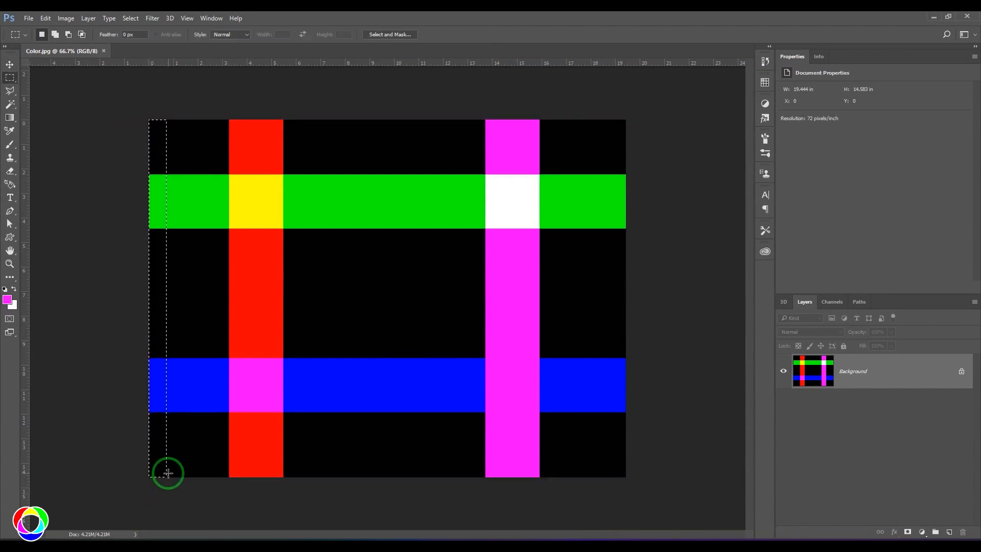
{"action": "mouse_move", "coordinate": [166, 313]}
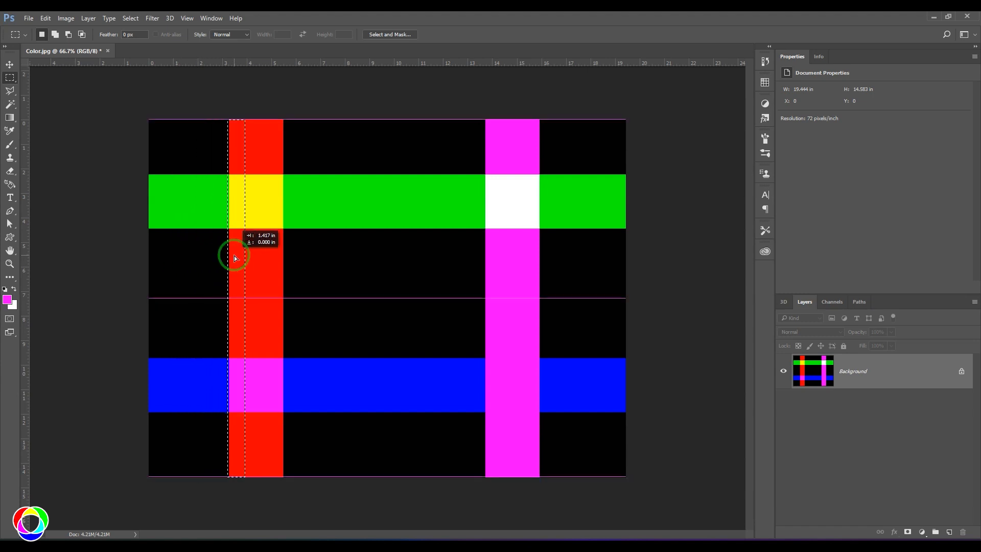
{"action": "left_click_drag", "start_coordinate": [235, 256], "coordinate": [338, 251]}
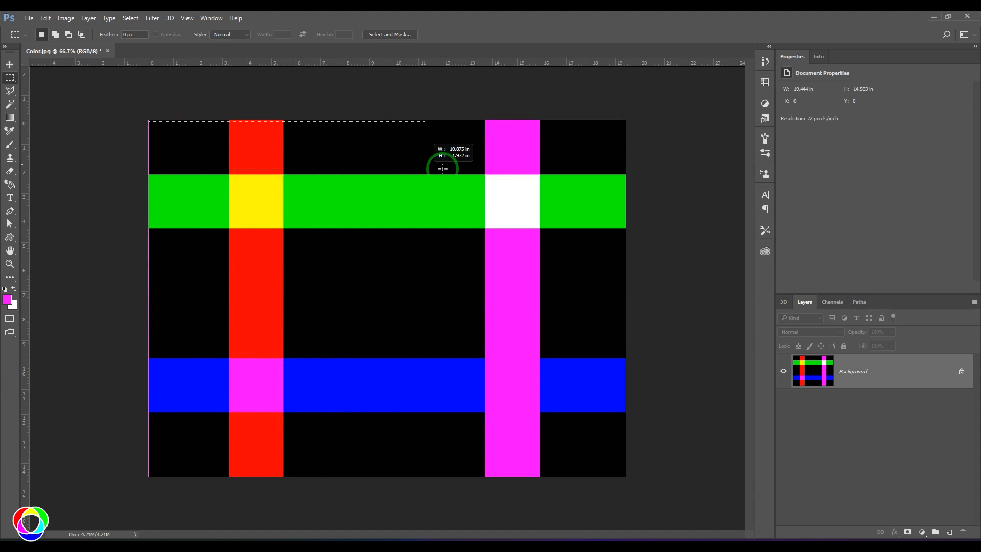
{"action": "left_click_drag", "start_coordinate": [443, 167], "coordinate": [473, 160]}
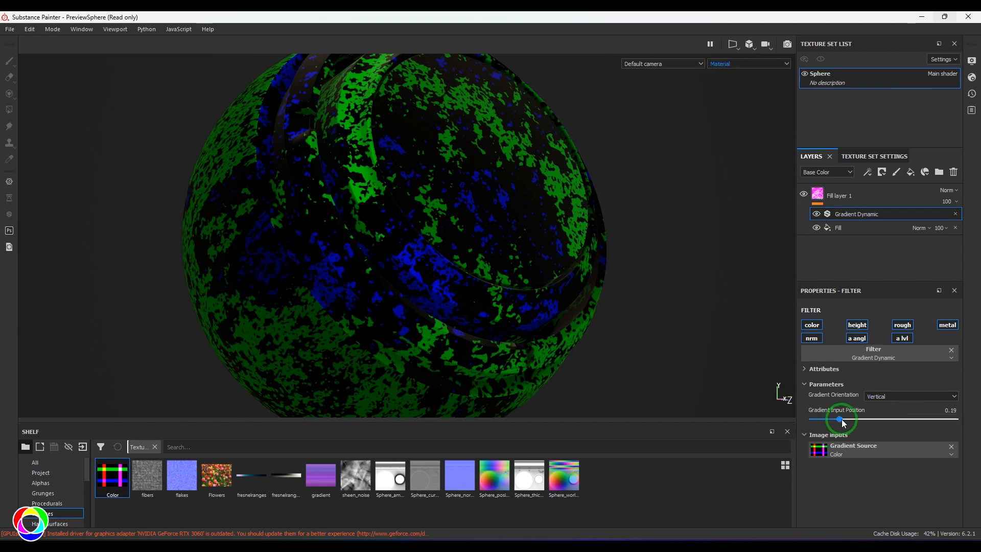
Set orientation to Horizontal, try the Flowers source at position 0, then the purple gradient texture
{"action": "left_click", "coordinate": [910, 395]}
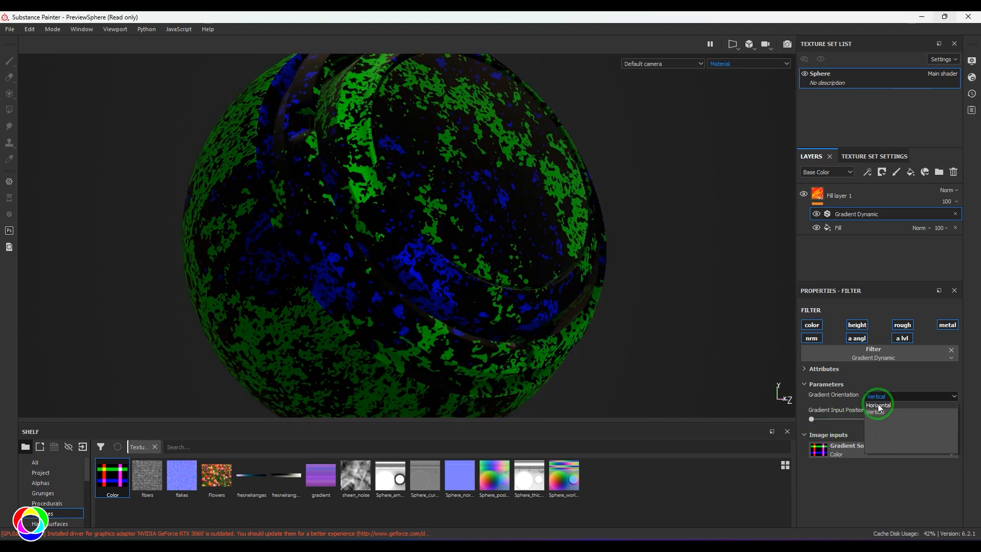
{"action": "left_click", "coordinate": [879, 406]}
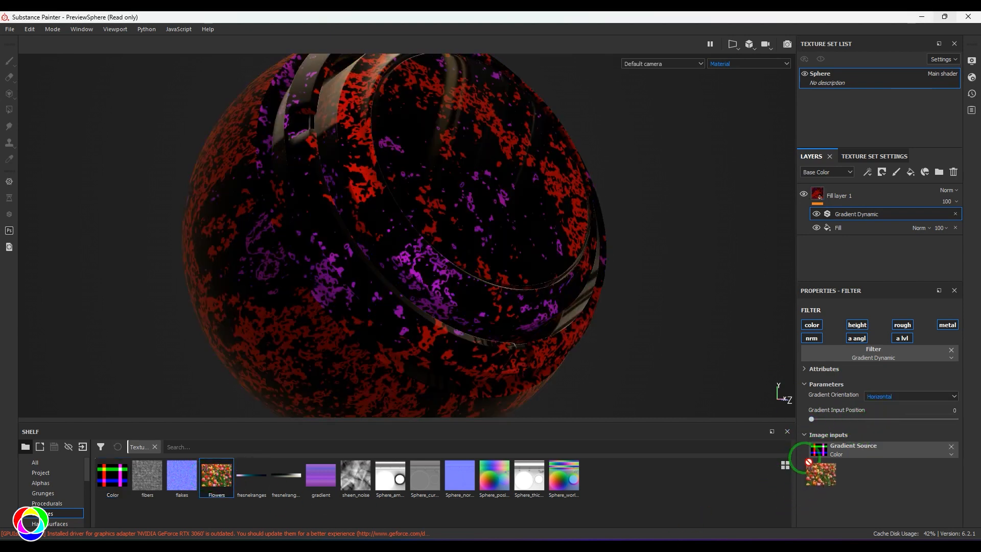
{"action": "left_click_drag", "start_coordinate": [812, 419], "coordinate": [871, 419]}
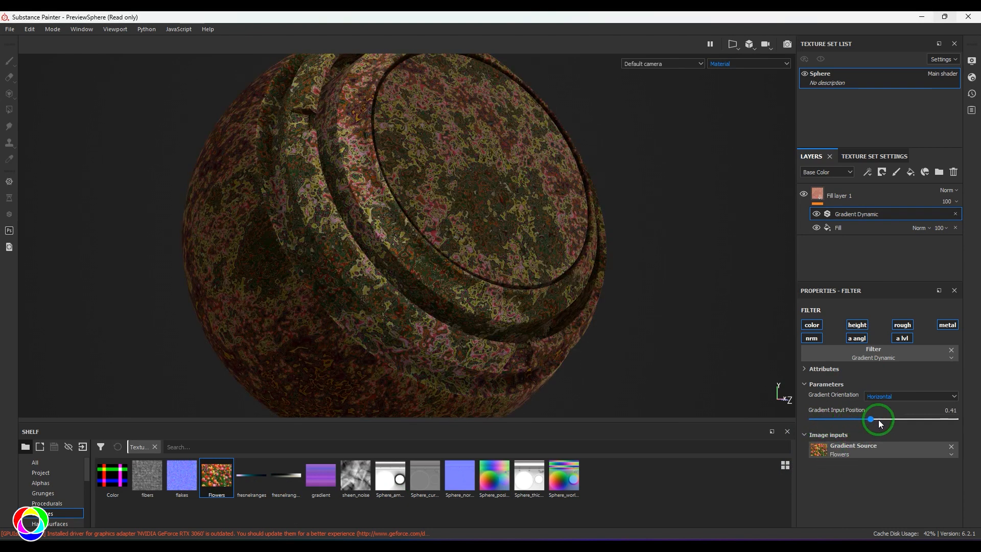
{"action": "left_click_drag", "start_coordinate": [870, 419], "coordinate": [811, 419]}
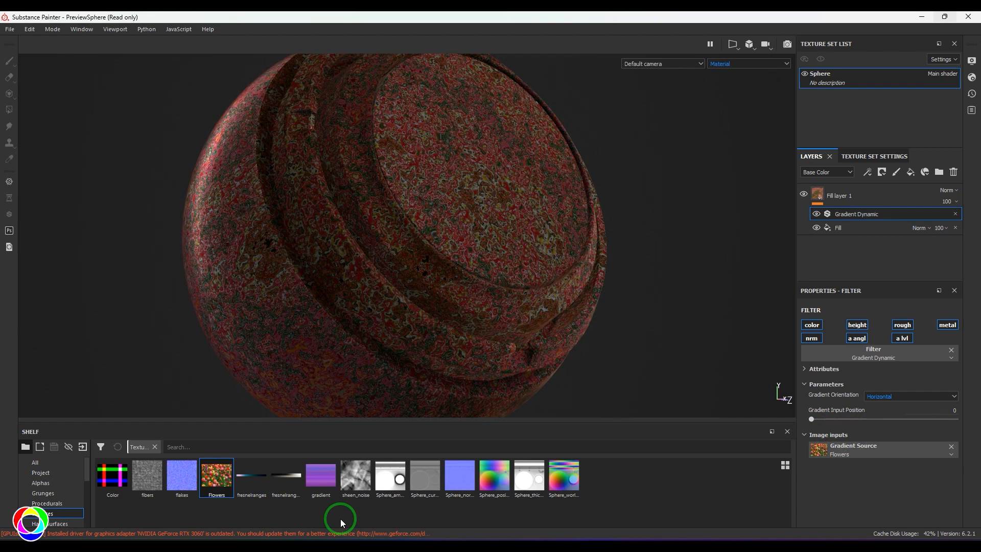
{"action": "double_click", "coordinate": [320, 476]}
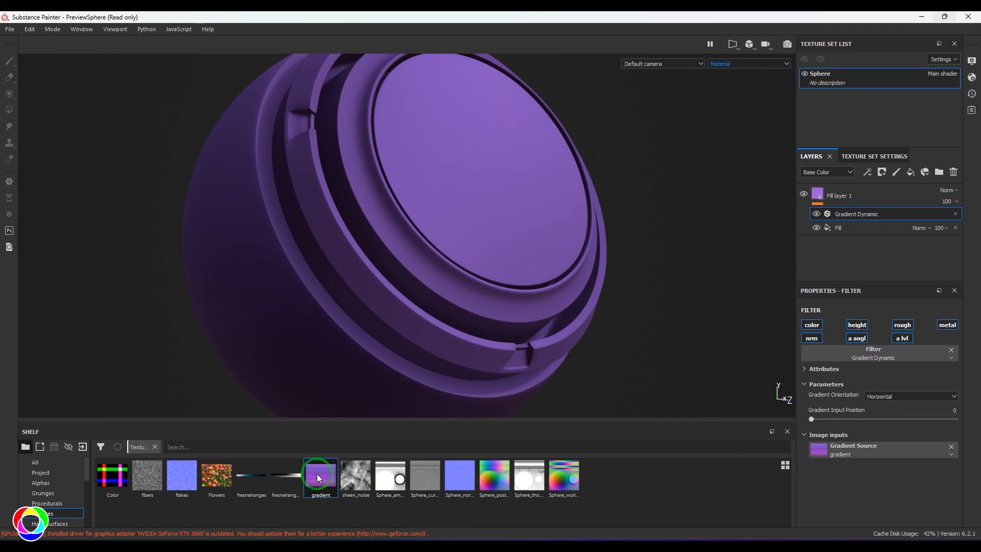
{"action": "mouse_move", "coordinate": [320, 478]}
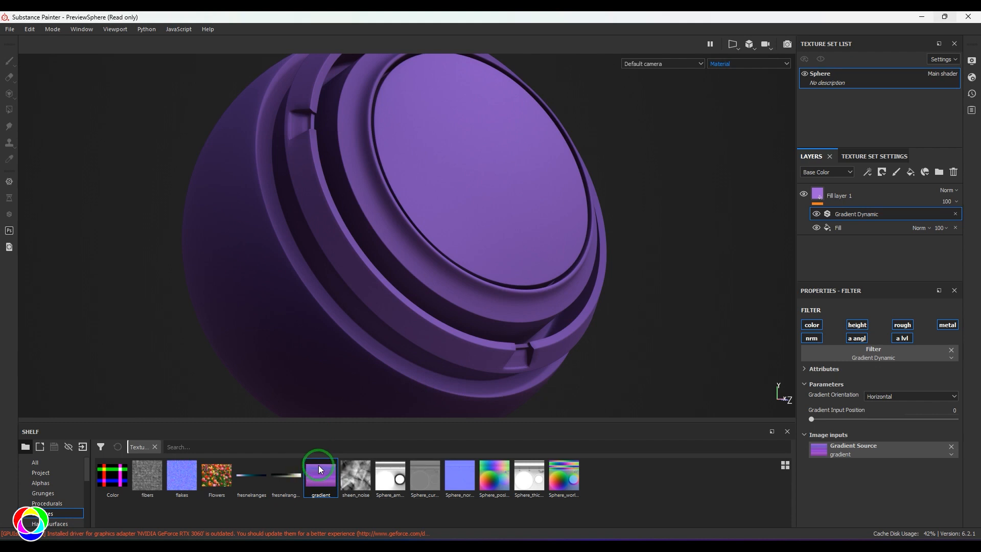
Reselect the purple gradient source and scrub the input position up past 0.57 and back
{"action": "left_click", "coordinate": [817, 449]}
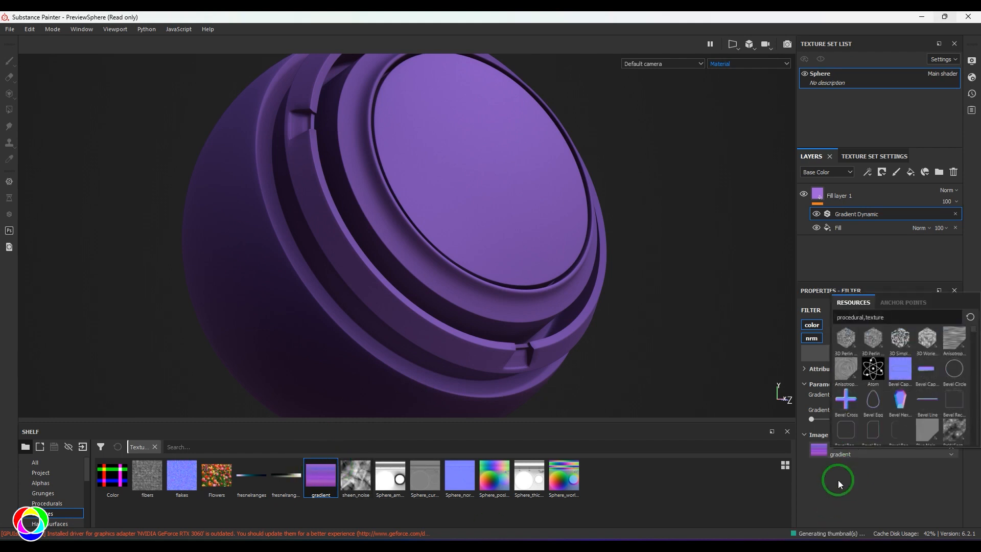
{"action": "double_click", "coordinate": [320, 476]}
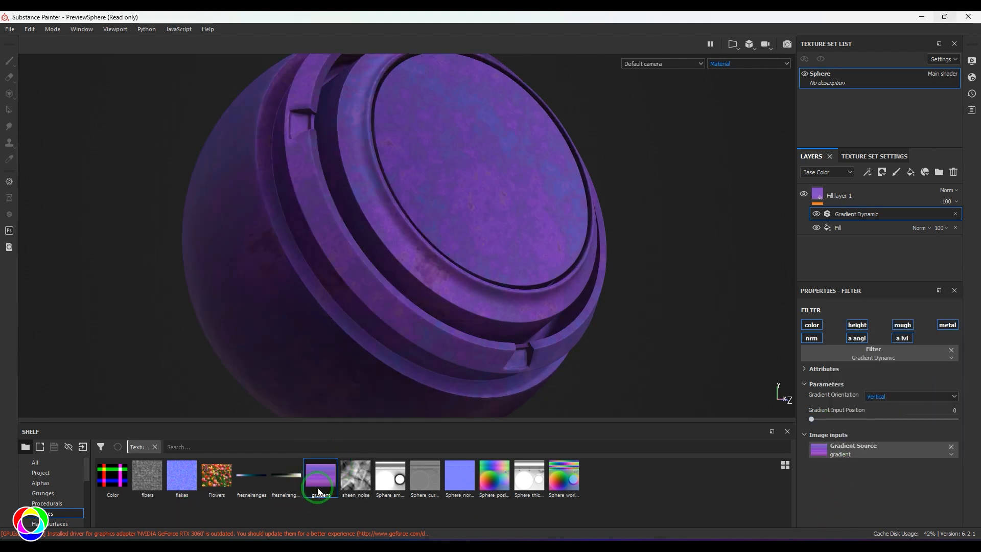
{"action": "mouse_move", "coordinate": [327, 478]}
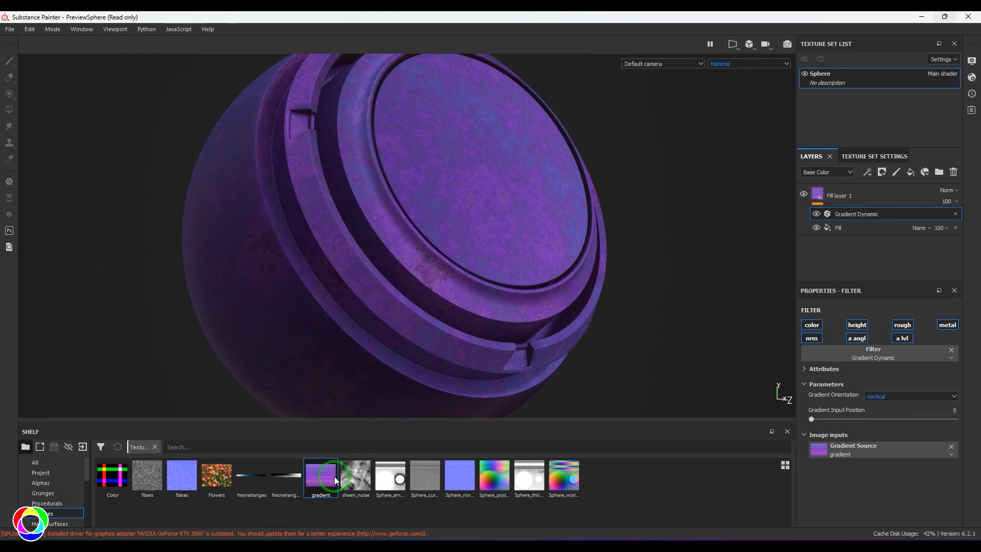
{"action": "left_click_drag", "start_coordinate": [811, 419], "coordinate": [893, 418]}
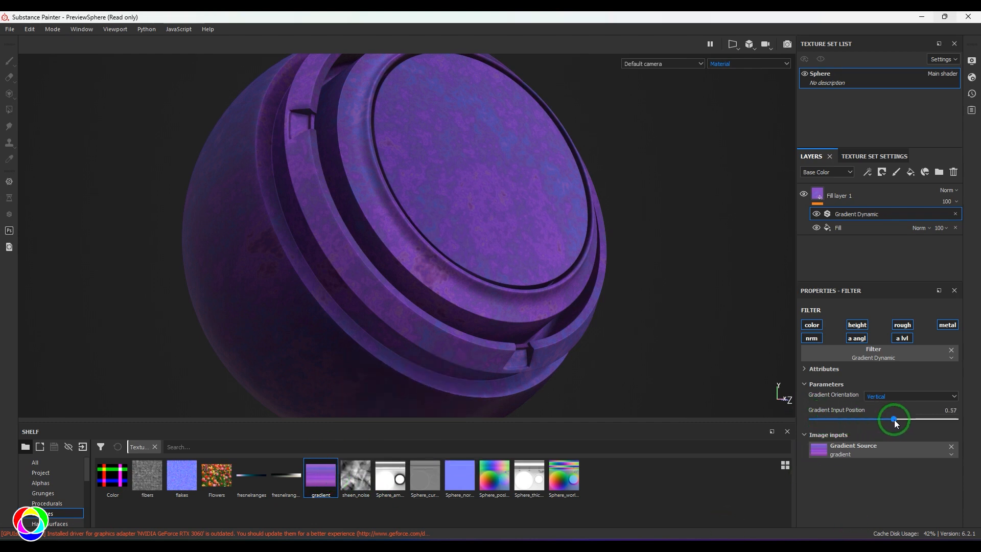
{"action": "left_click_drag", "start_coordinate": [893, 419], "coordinate": [922, 419]}
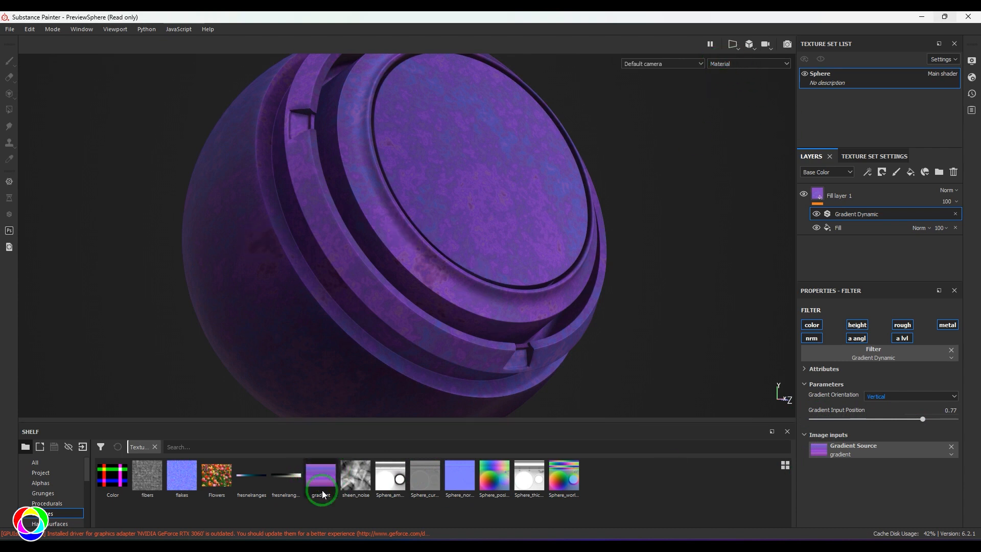
{"action": "left_click_drag", "start_coordinate": [922, 419], "coordinate": [877, 419]}
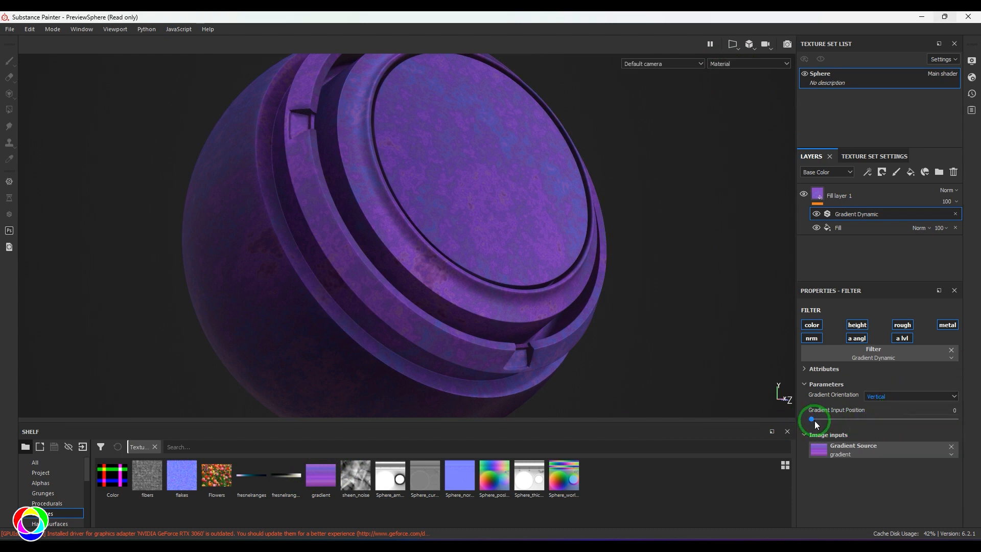
Compare against Horizontal orientation at halfway, return the position to 0, and select the Fill layer
{"action": "left_click", "coordinate": [910, 396]}
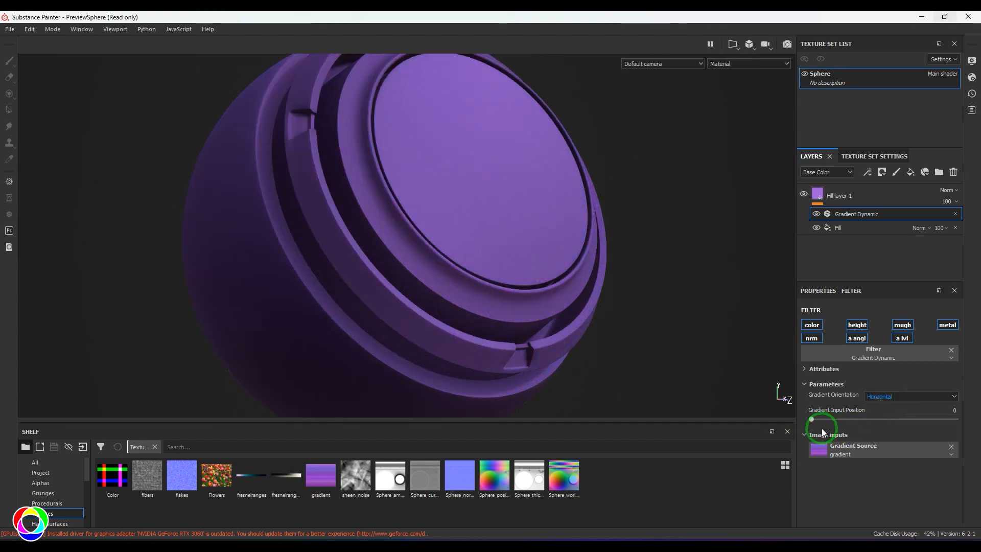
{"action": "left_click_drag", "start_coordinate": [812, 418], "coordinate": [891, 418]}
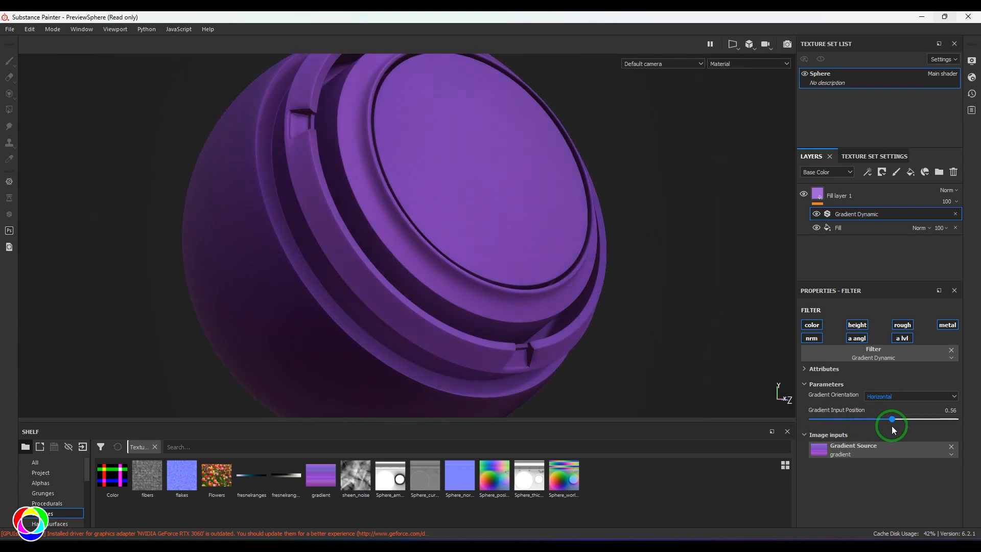
{"action": "left_click_drag", "start_coordinate": [891, 419], "coordinate": [811, 419]}
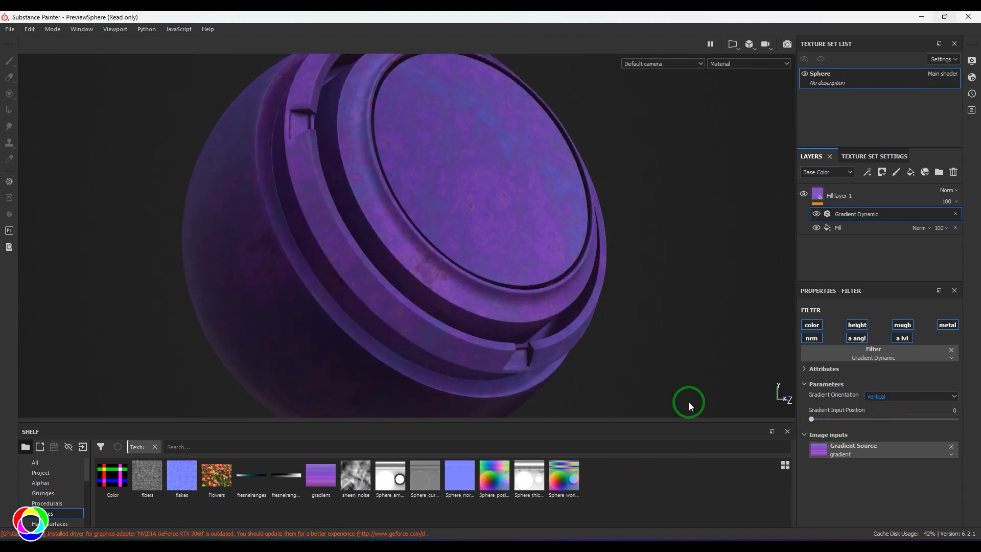
{"action": "left_click", "coordinate": [837, 226]}
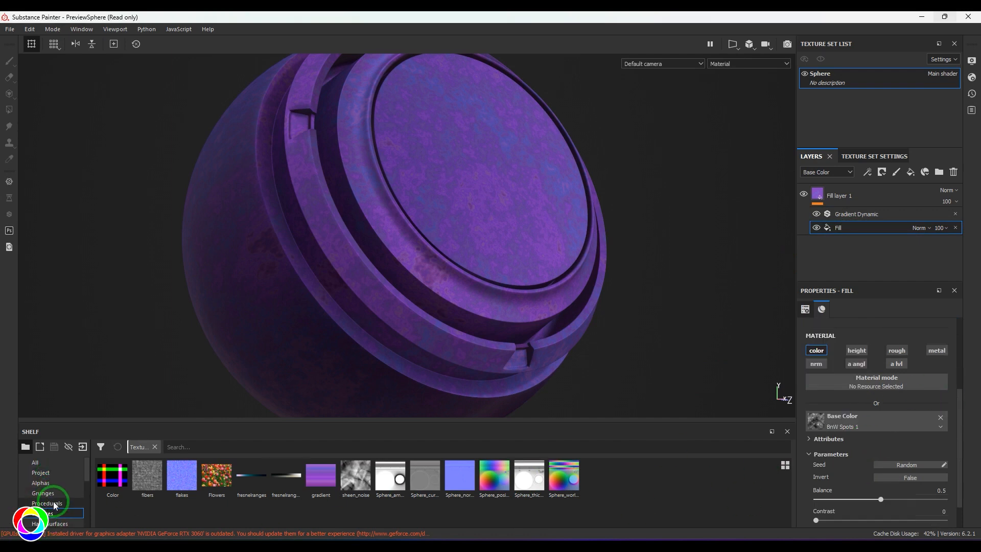
Swap the fill's base colour from BnW Spots to the Checker 1 procedural
{"action": "left_click", "coordinate": [47, 503]}
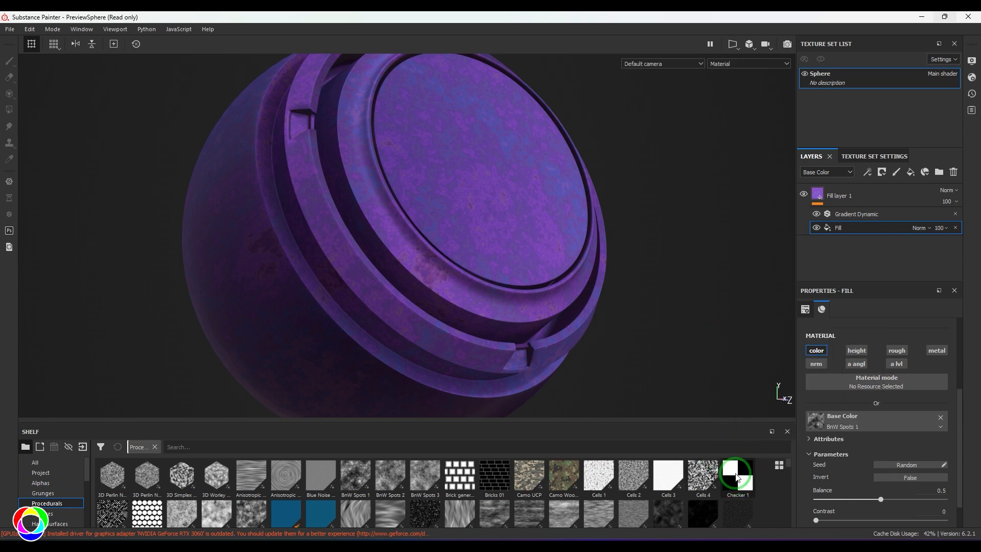
{"action": "double_click", "coordinate": [736, 476]}
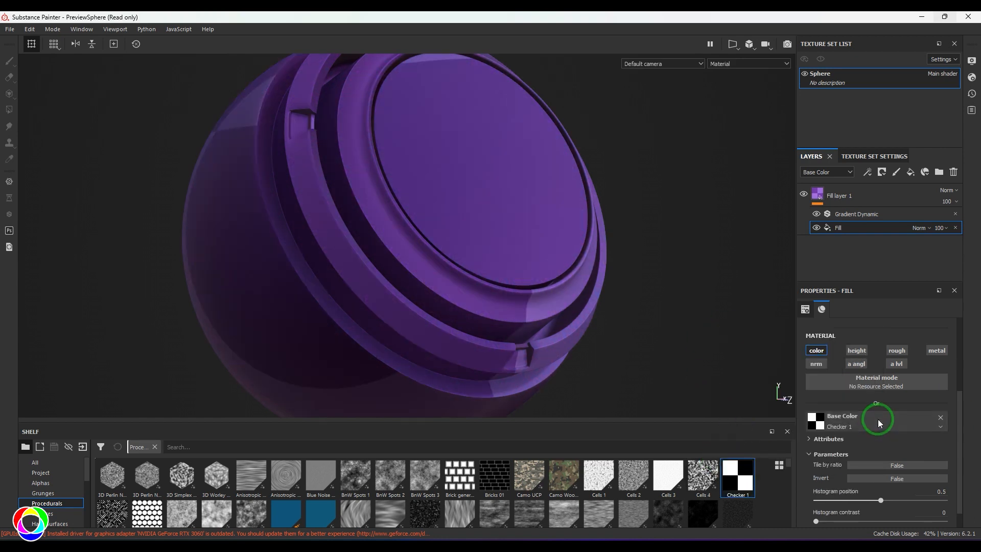